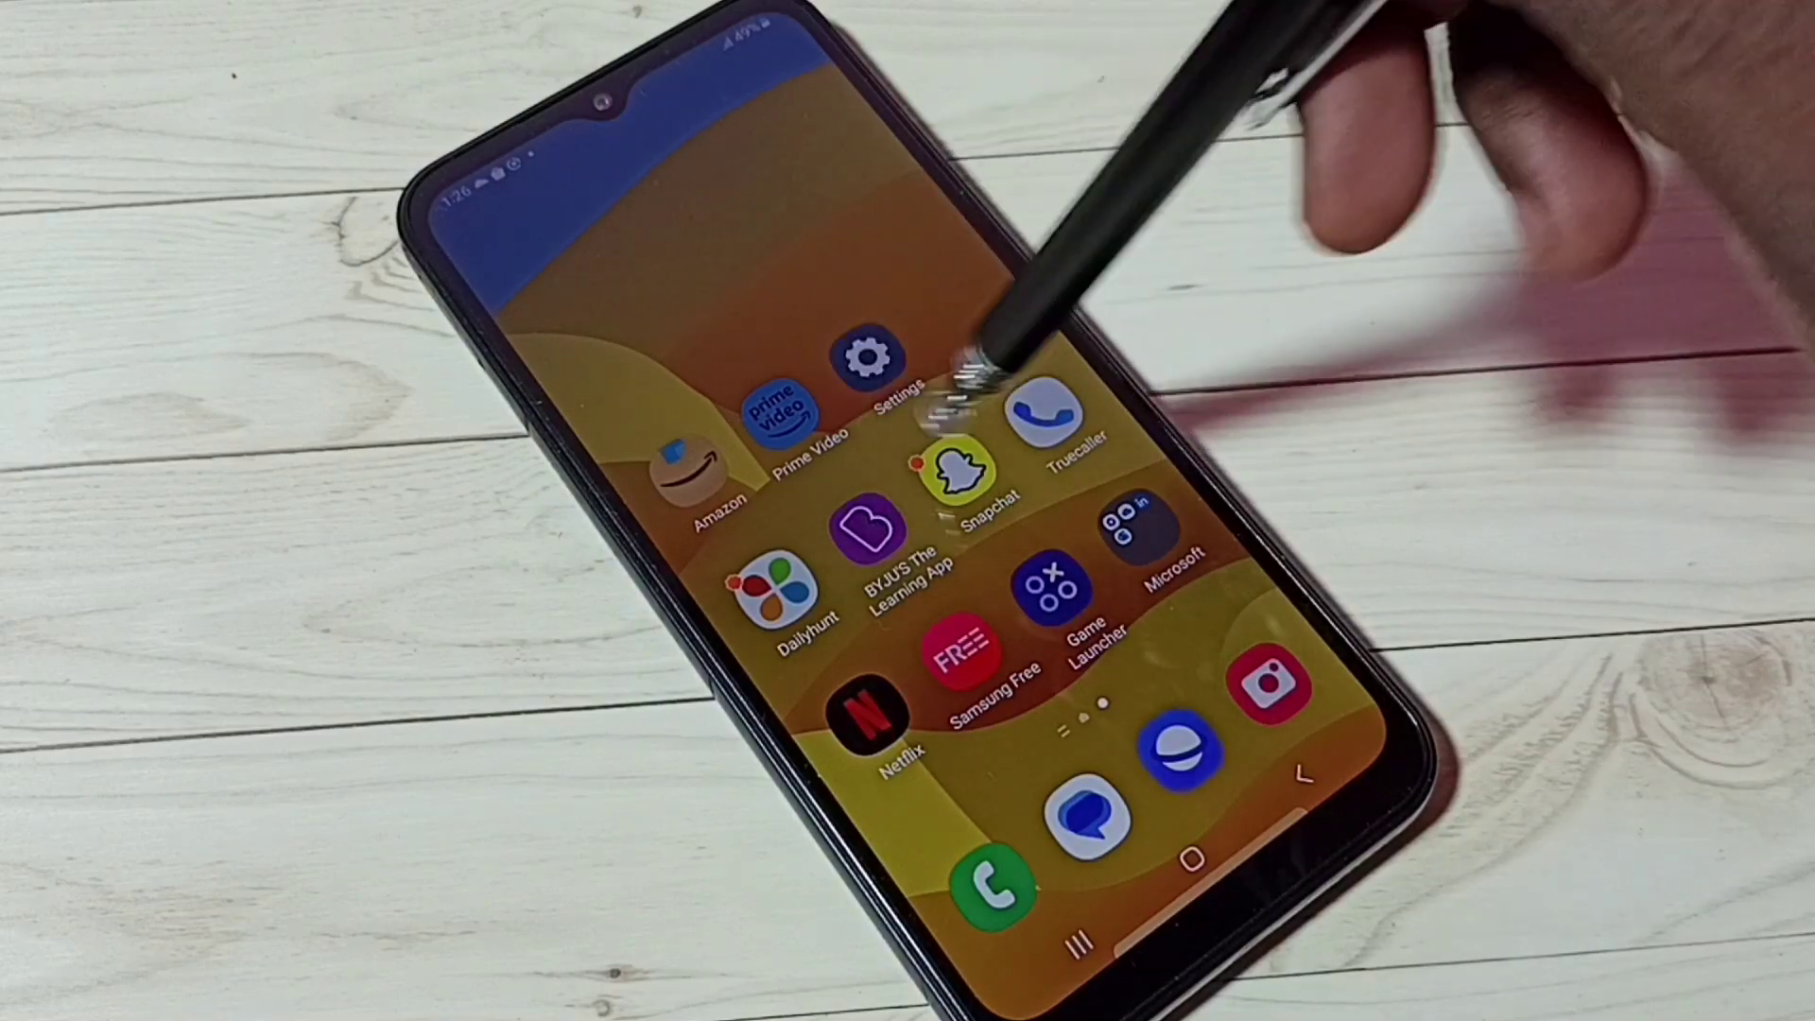
Step: Launch the Settings app from the home screen to reach its main menu
left_click(867, 367)
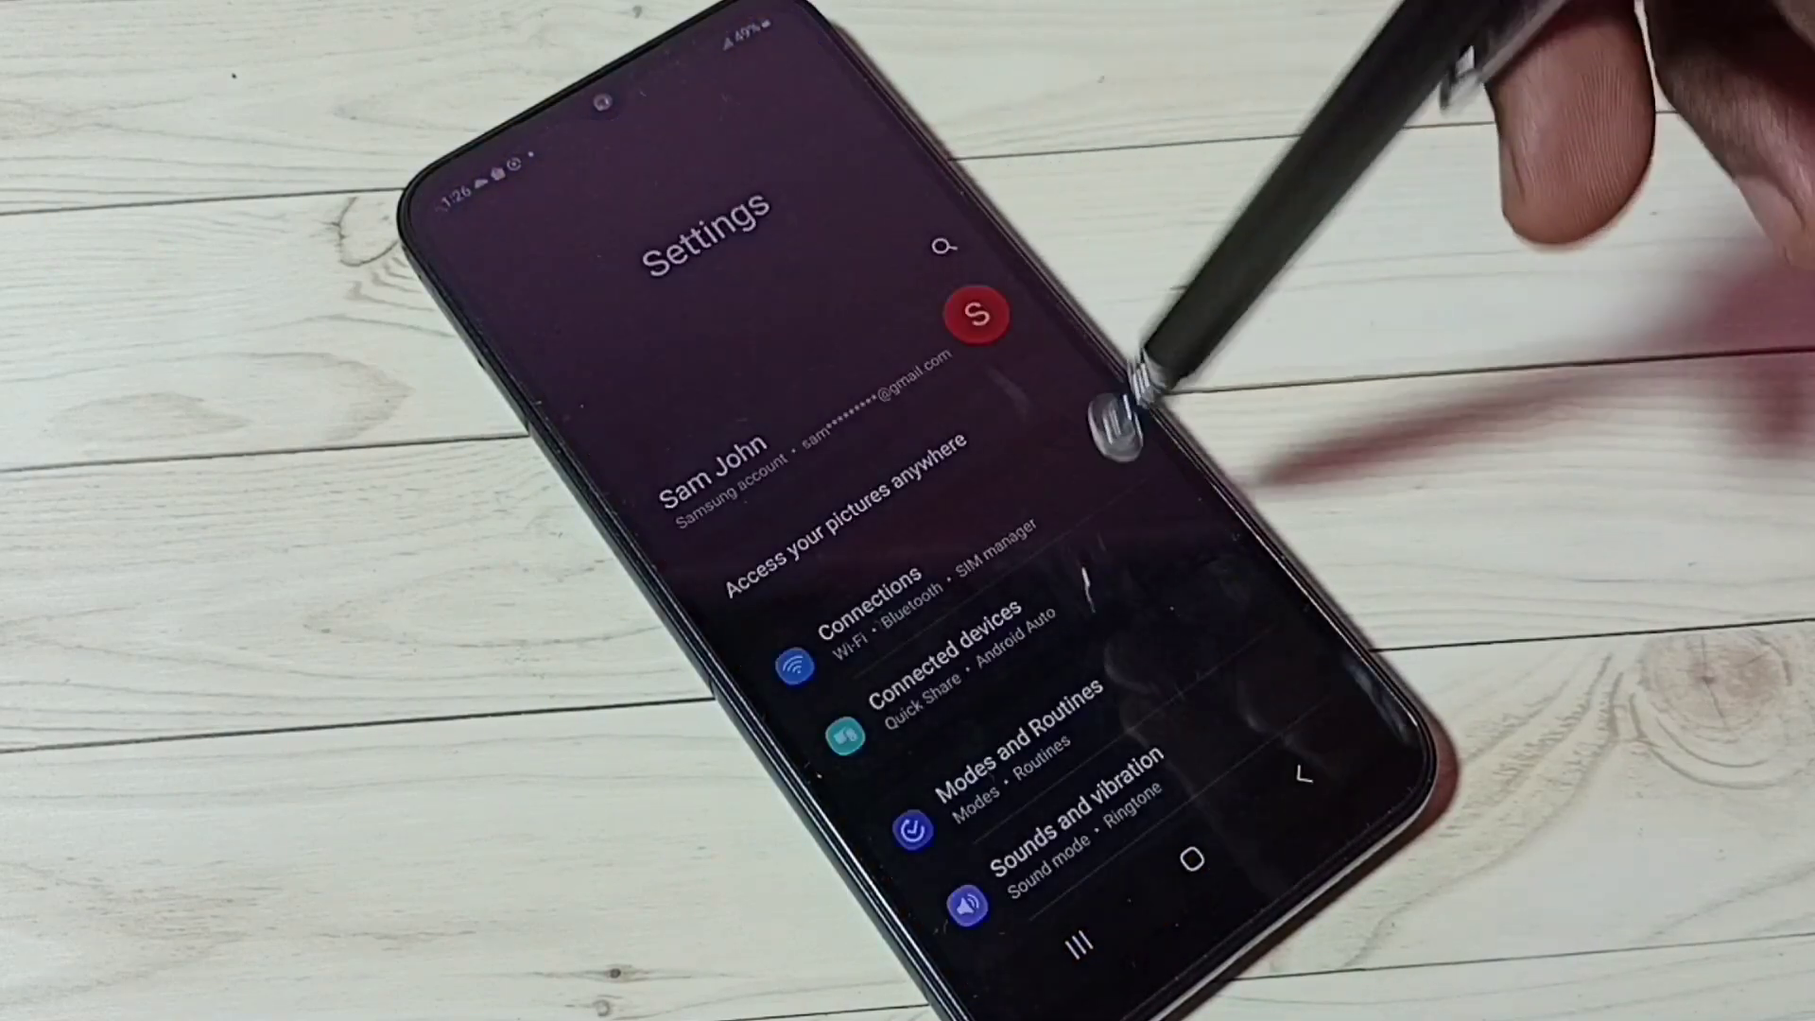